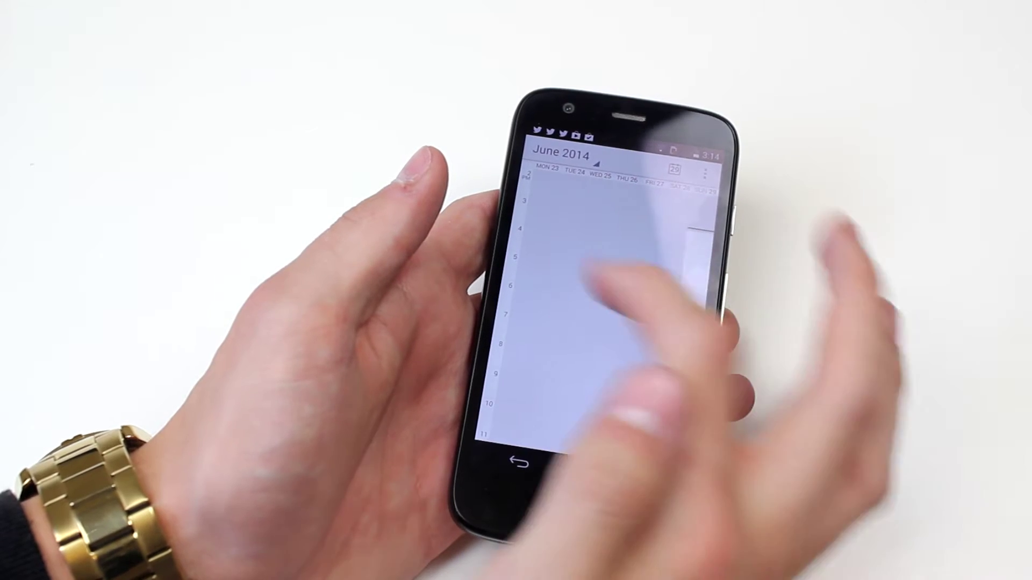
- Switch the calendar from week view to day view for Sunday 29 June 2014
click(568, 157)
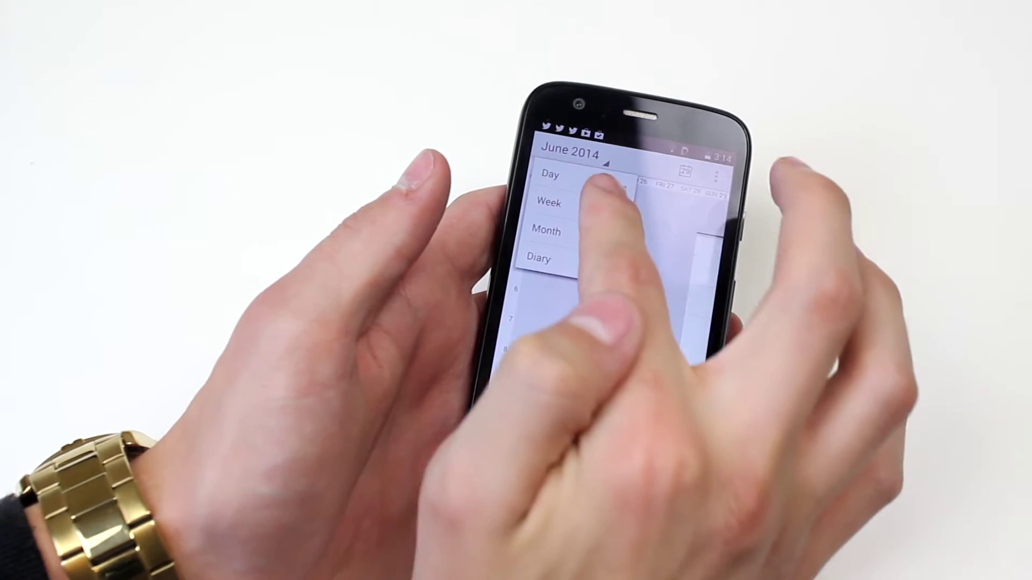
click(551, 176)
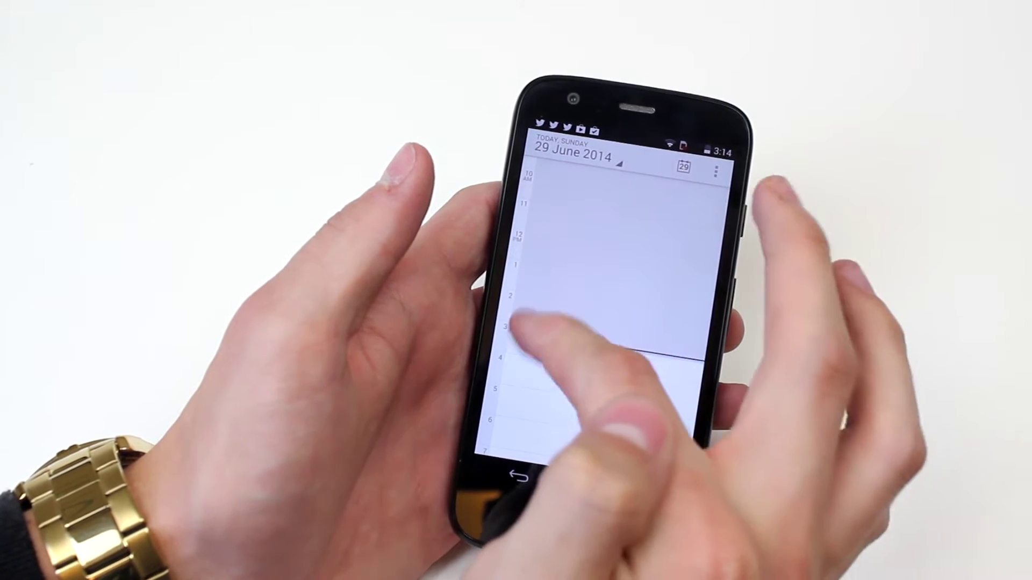
scroll(down, 3)
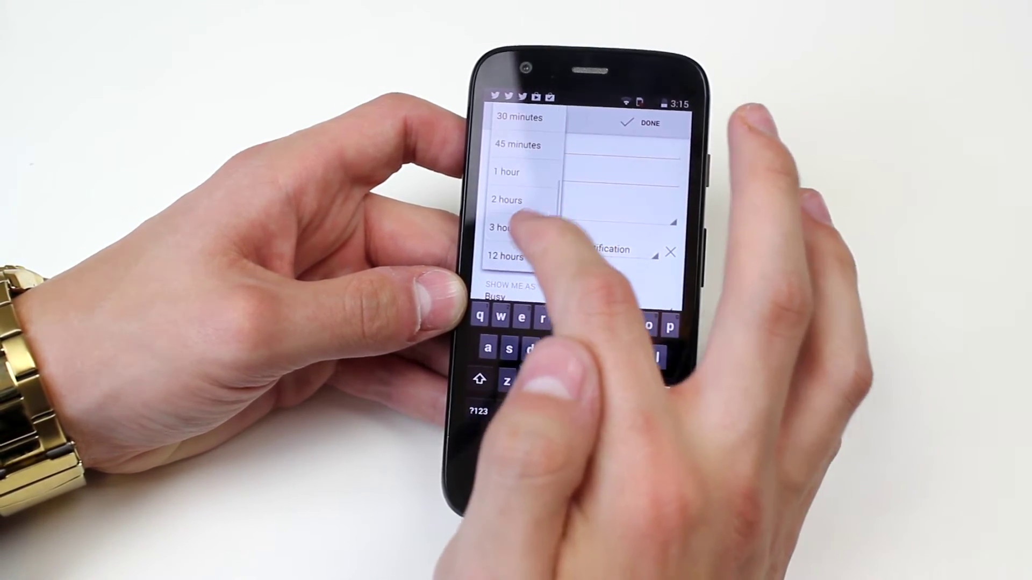
- Set a 3-hour reminder and save the Birthday party, London event
click(503, 228)
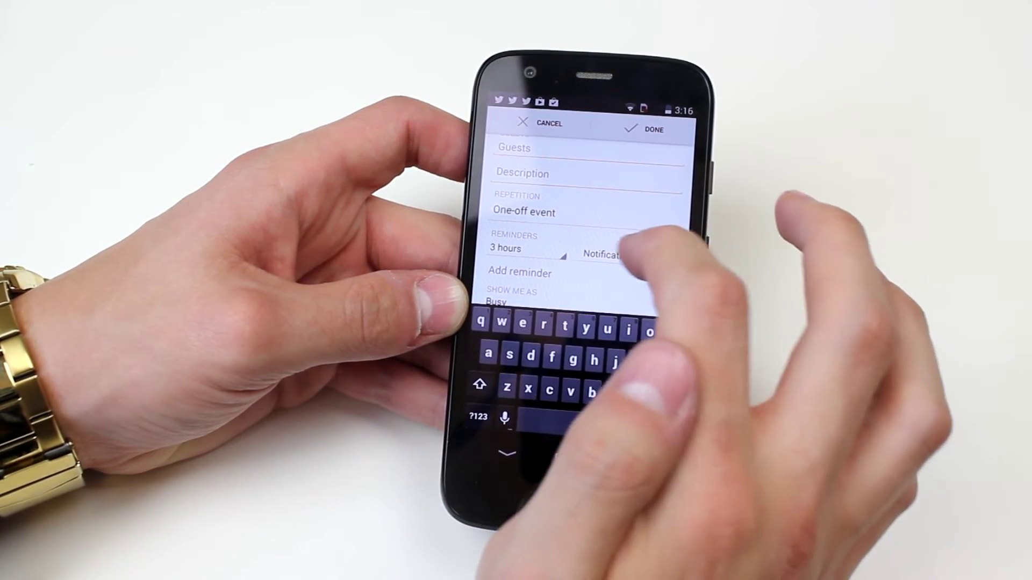
click(603, 255)
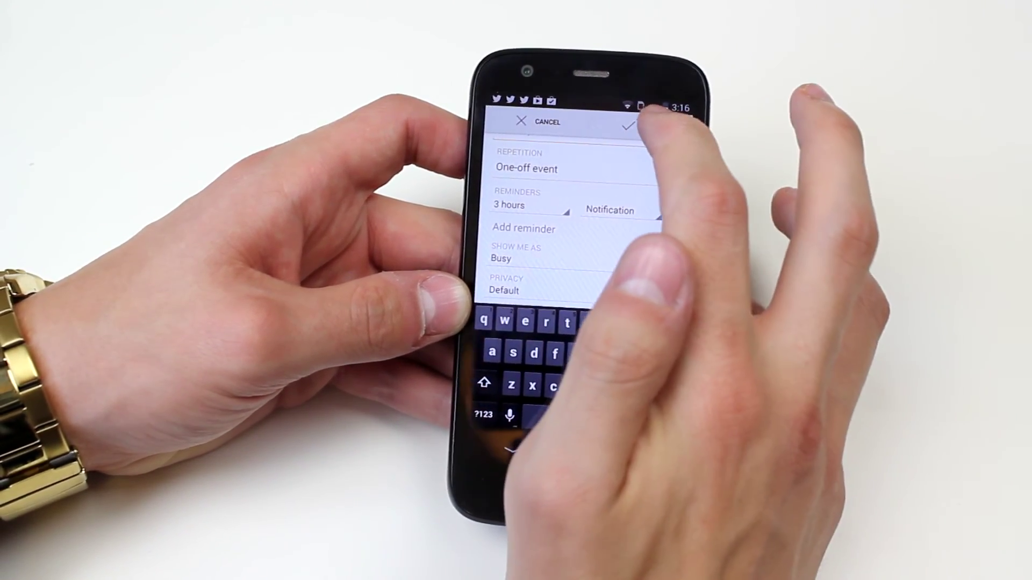
click(630, 125)
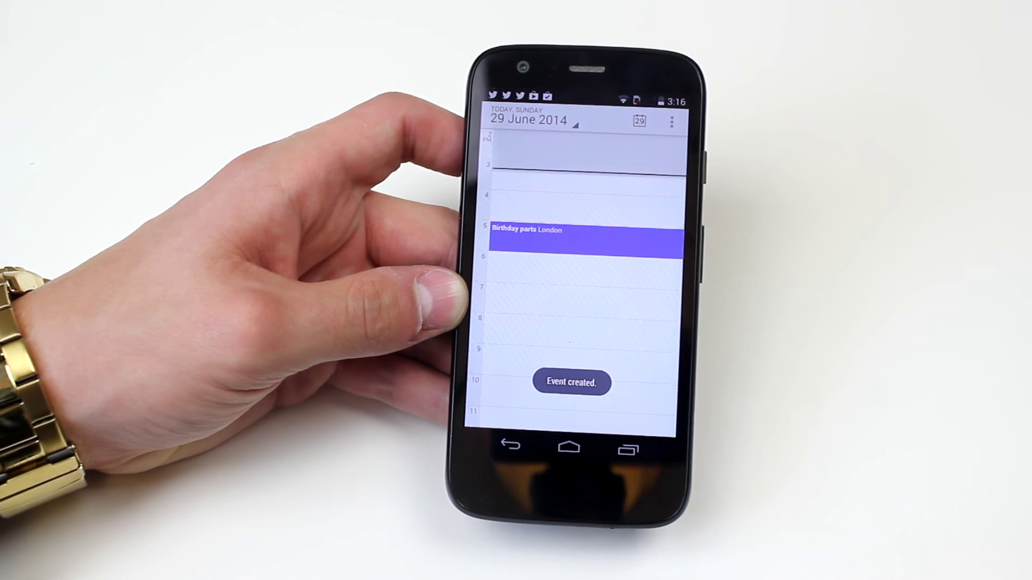